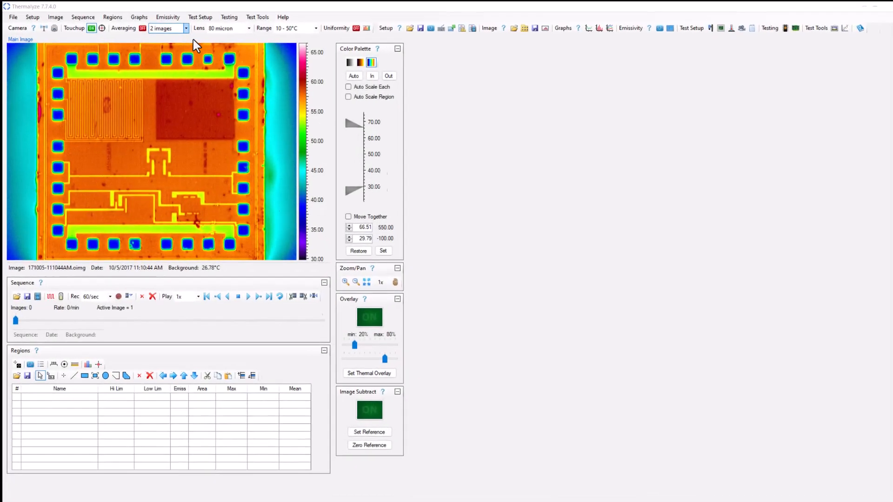
Choose 16 images from the toolbar's Averaging dropdown.
left_click(184, 28)
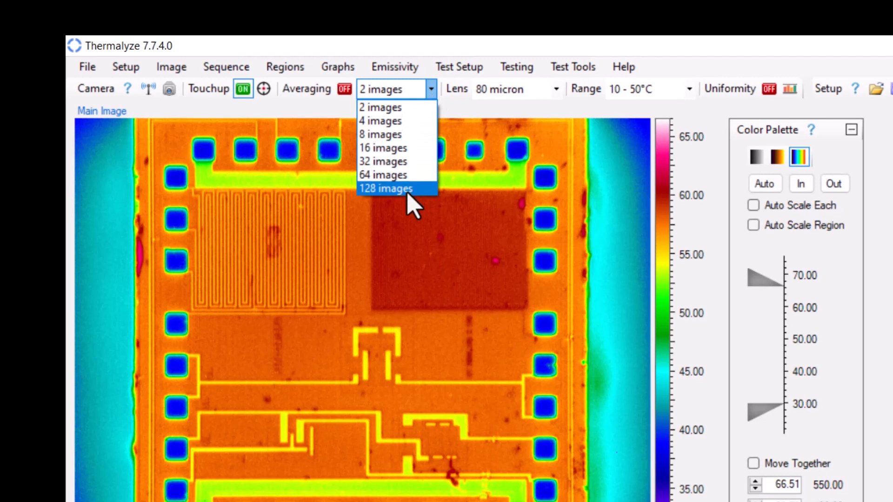
left_click(383, 148)
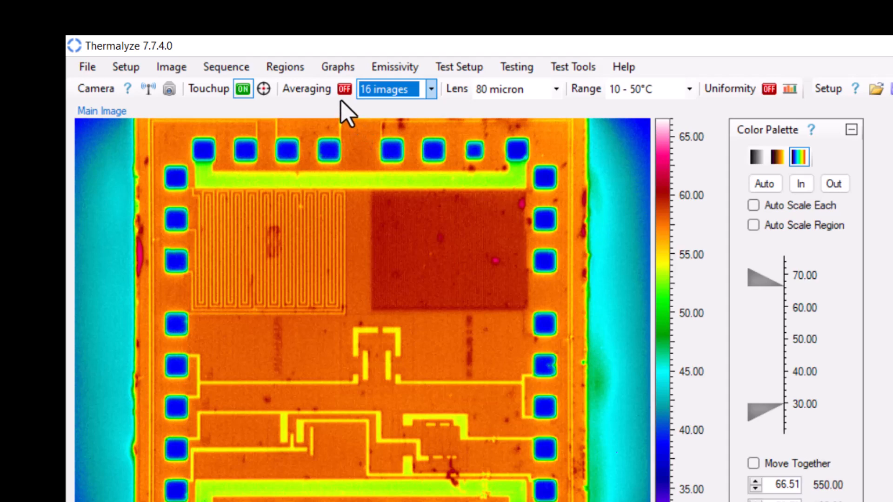
Flip the Averaging toggle from OFF to ON to average 16 images.
left_click(344, 89)
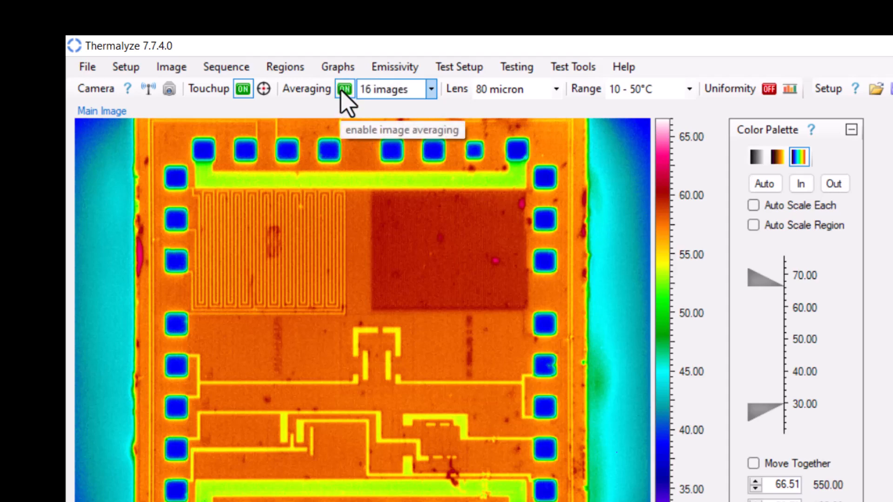